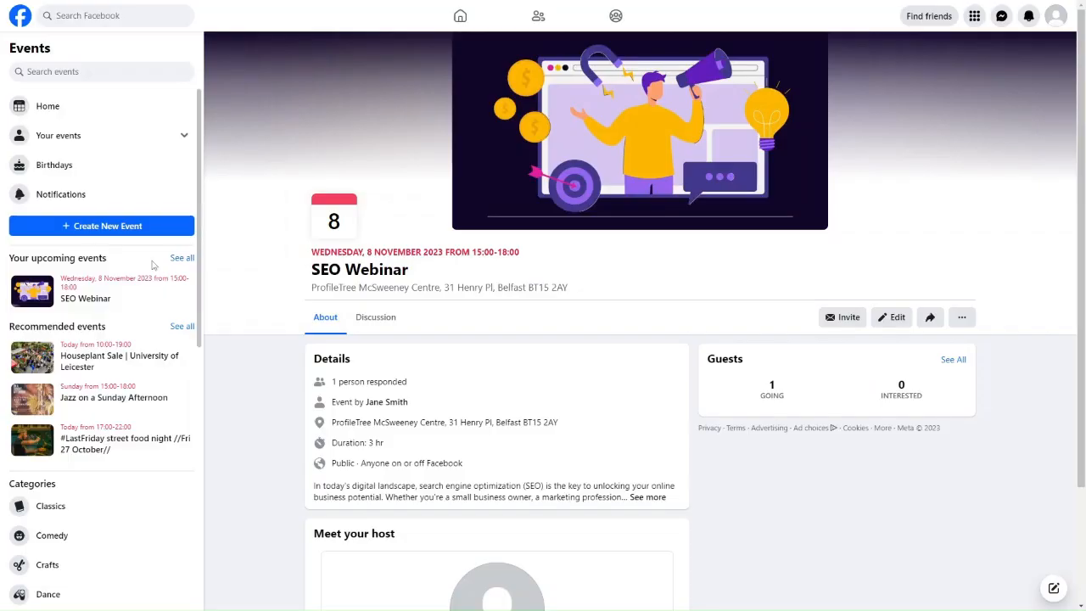
mouse_move(697, 348)
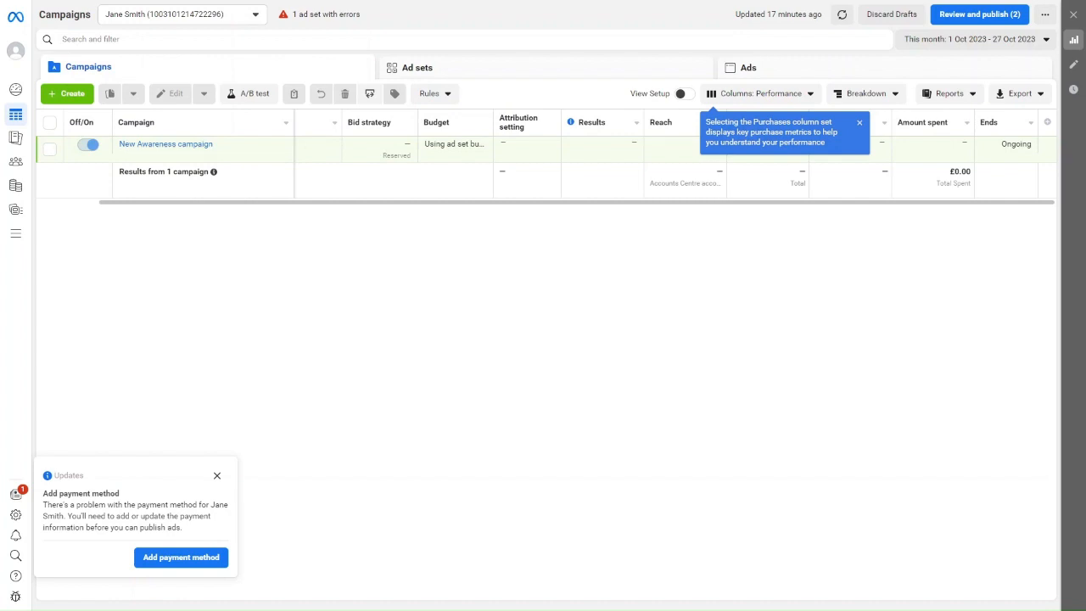
mouse_move(326, 311)
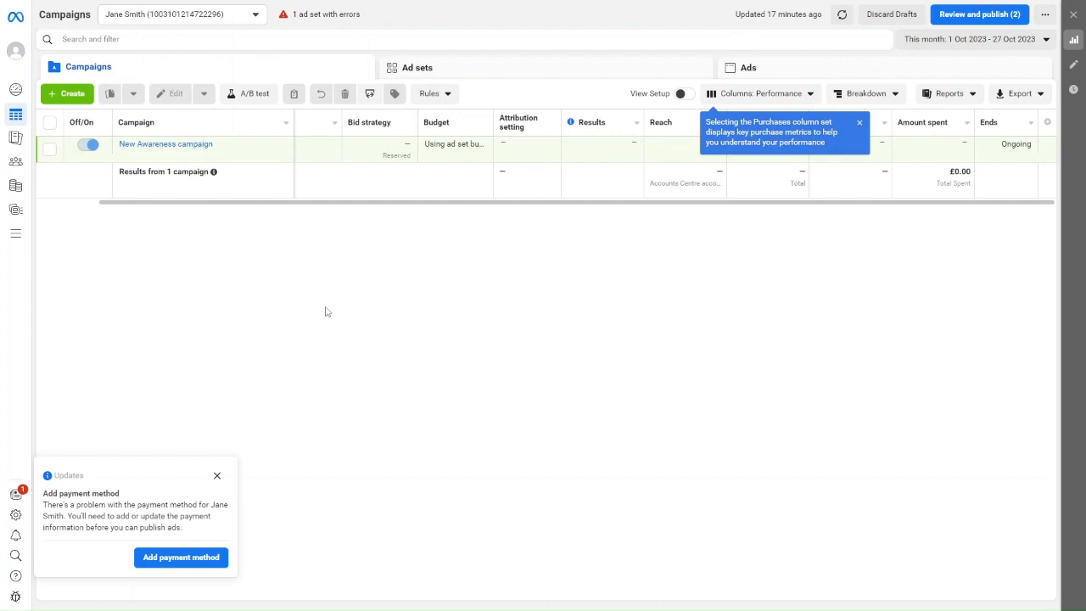
mouse_move(356, 197)
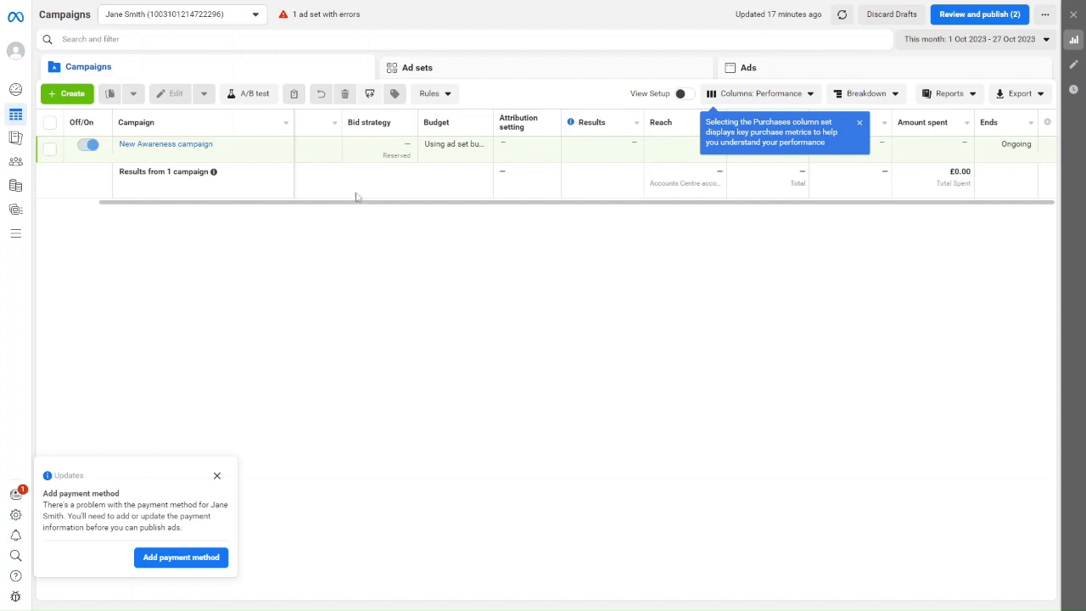
mouse_move(392, 175)
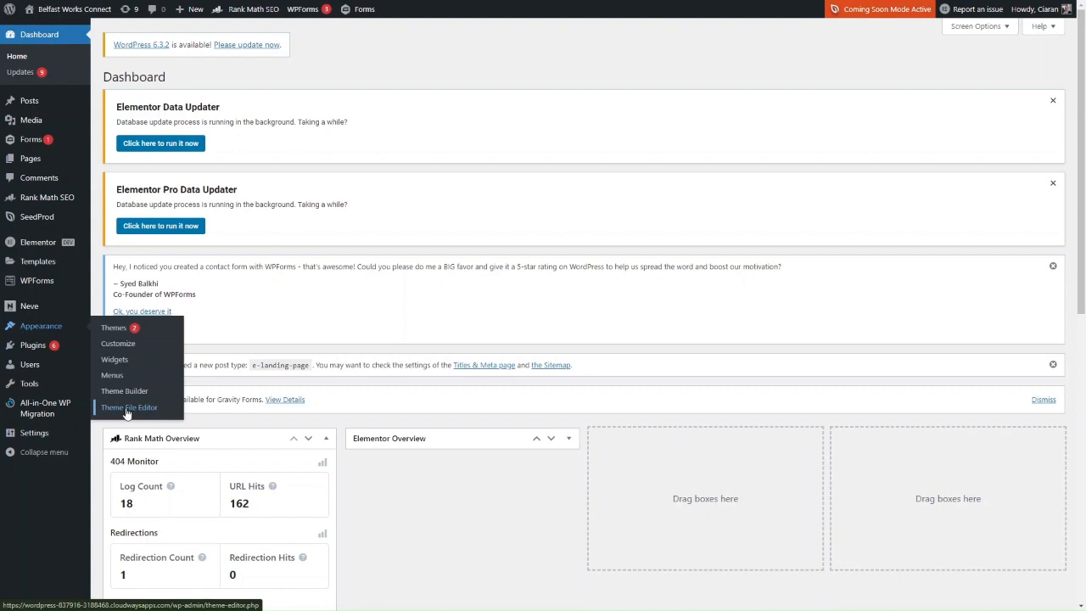
Open the Neve theme's header.php in the Theme File Editor, scrolled to its <head> section
click(128, 407)
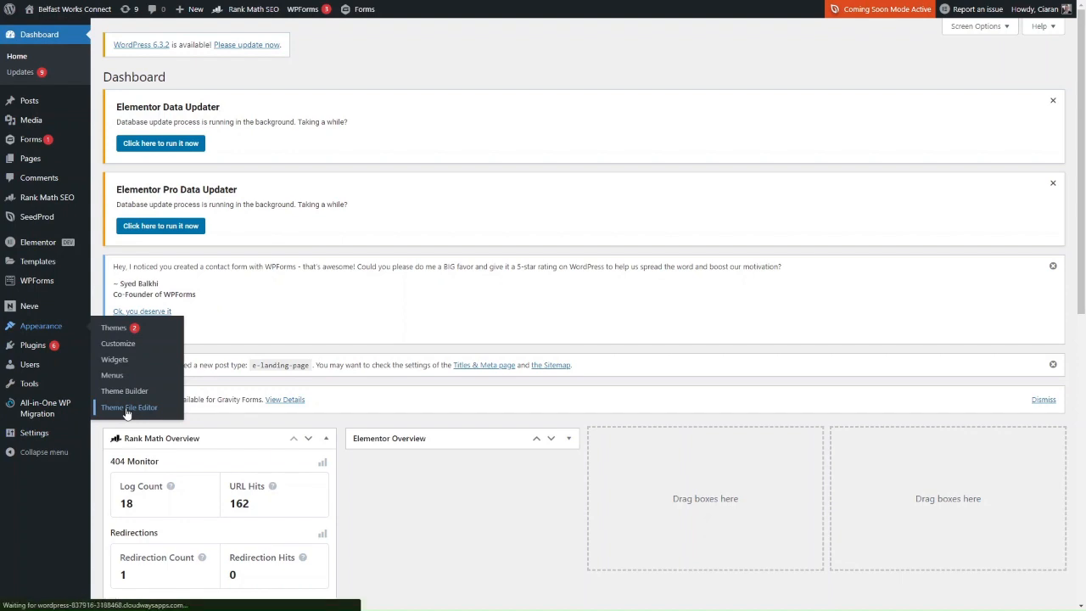
click(129, 407)
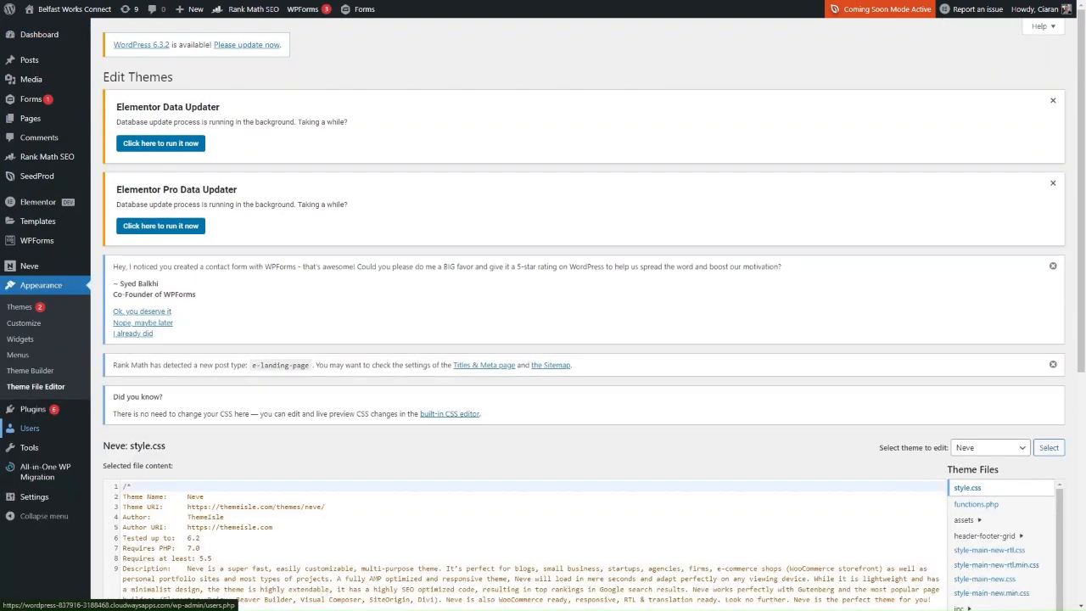
scroll(down, 3)
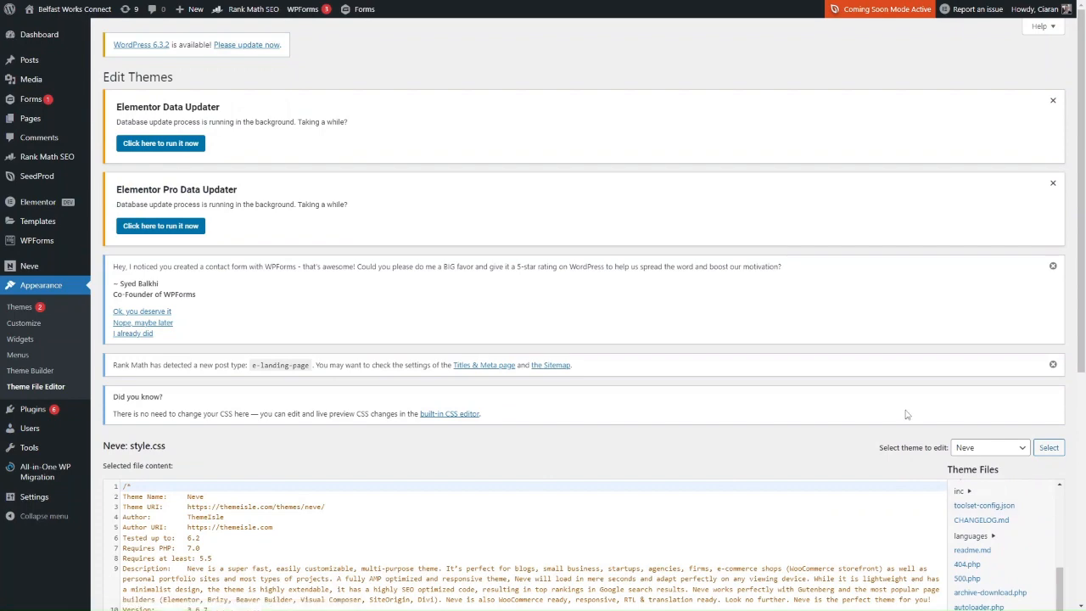
scroll(down, 3)
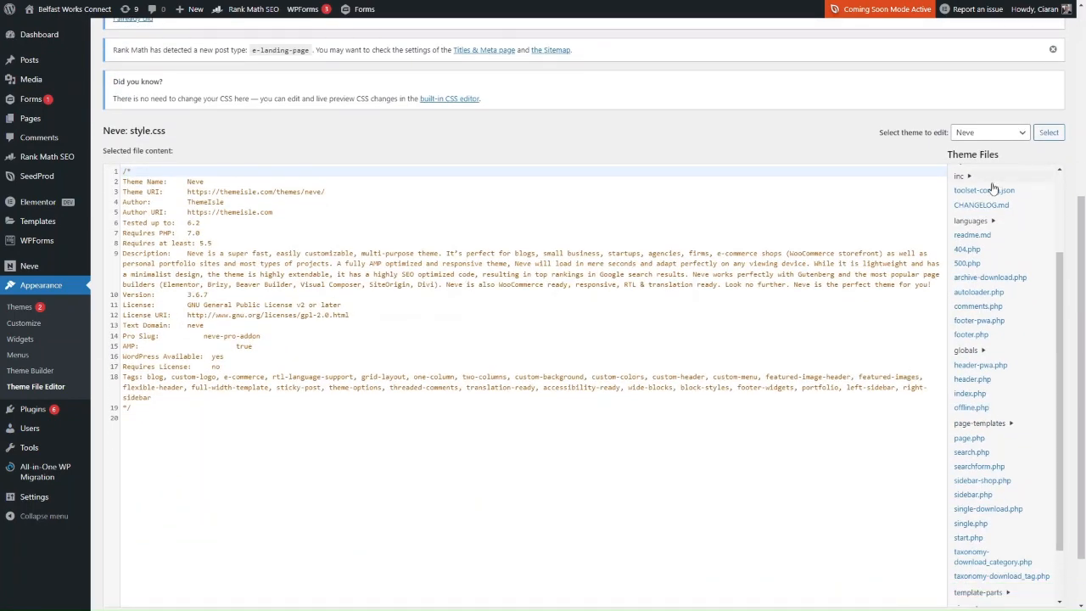
mouse_move(960, 452)
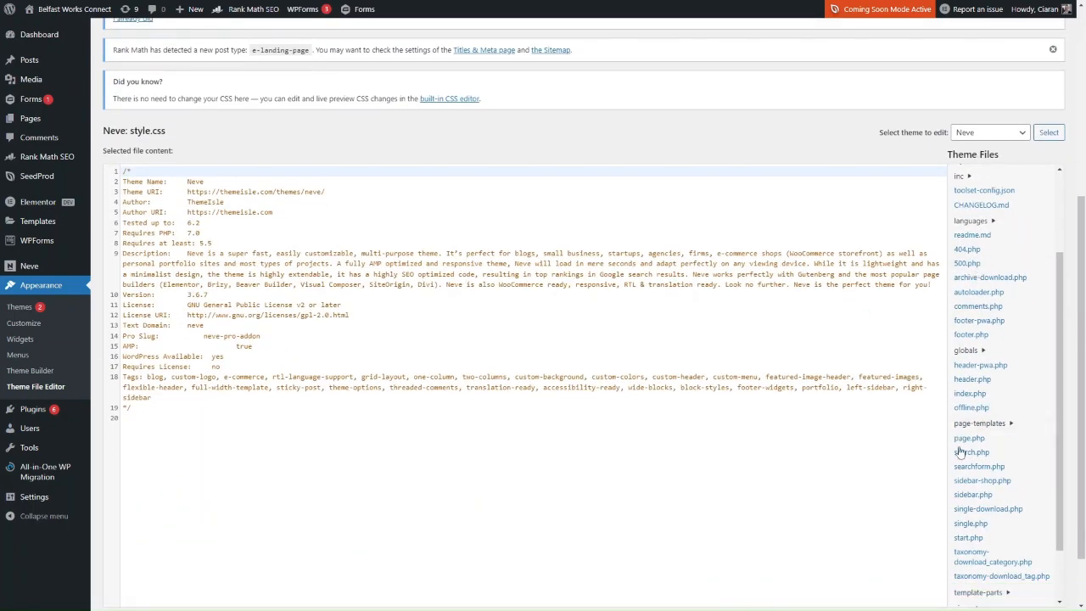
click(972, 379)
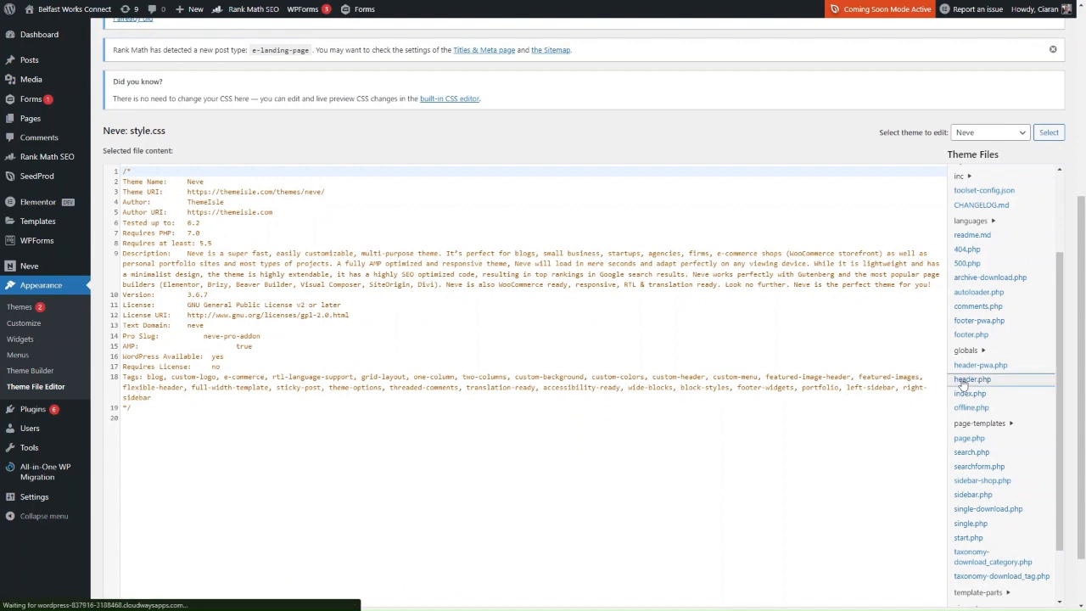
click(972, 378)
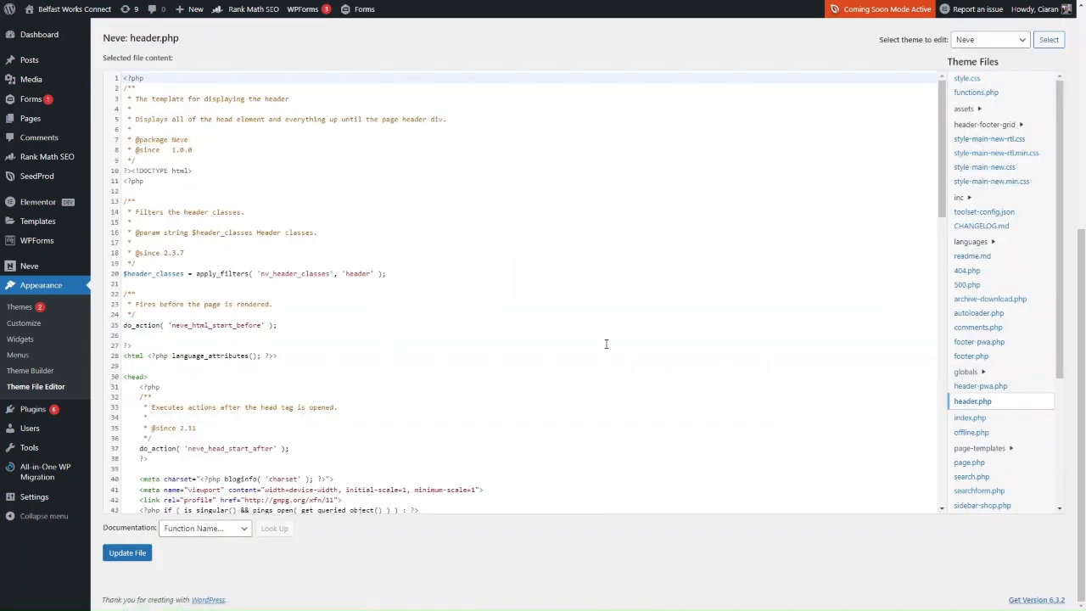
mouse_move(472, 283)
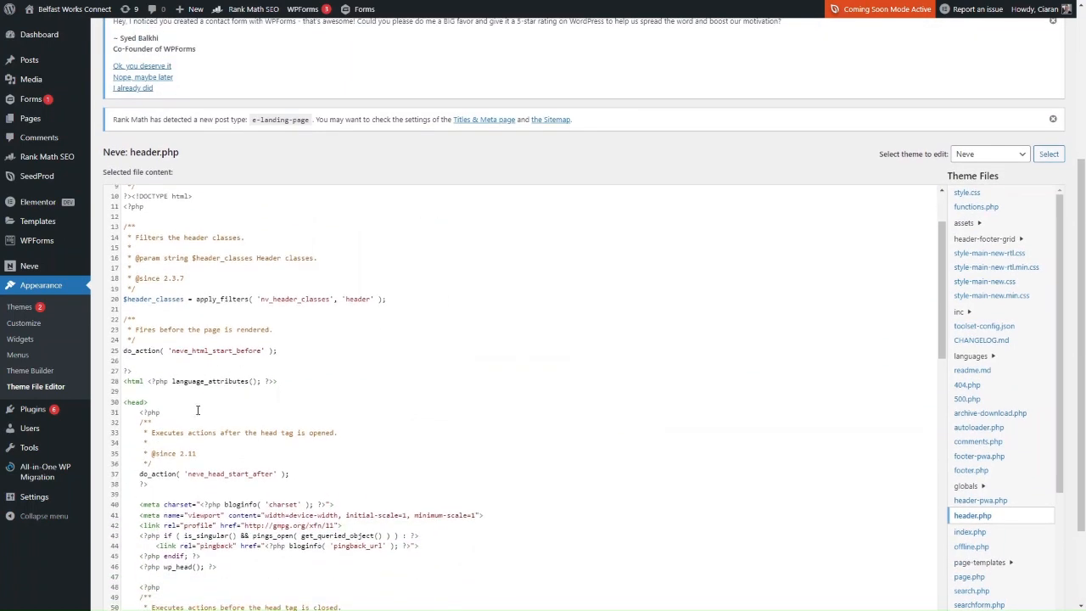
scroll(down, 3)
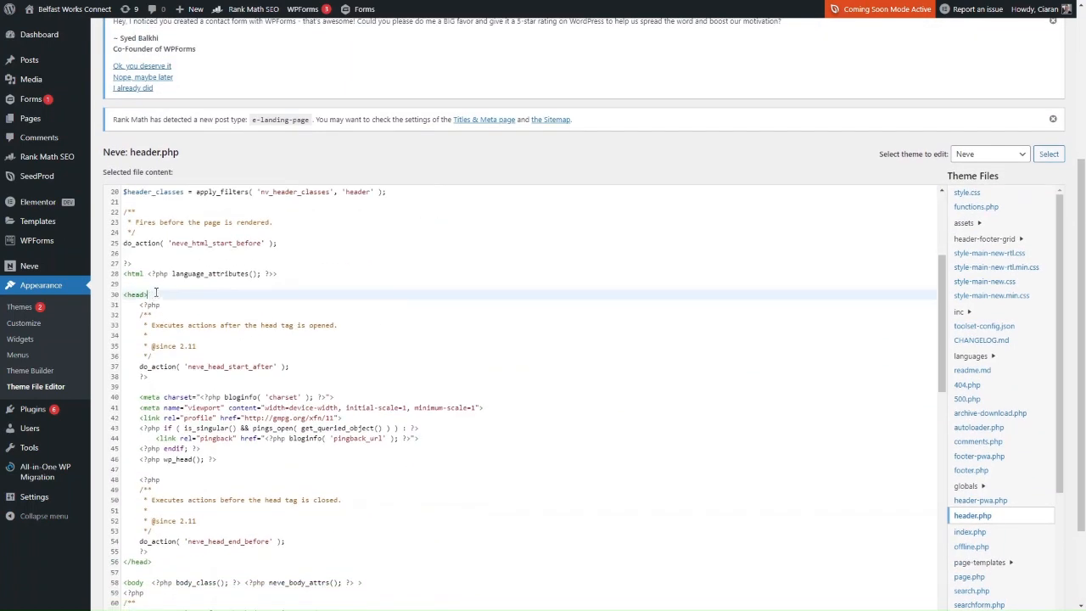
Add a '/* FB Pixel Code' comment on a new line after <head>, with the pixel script below
key(enter)
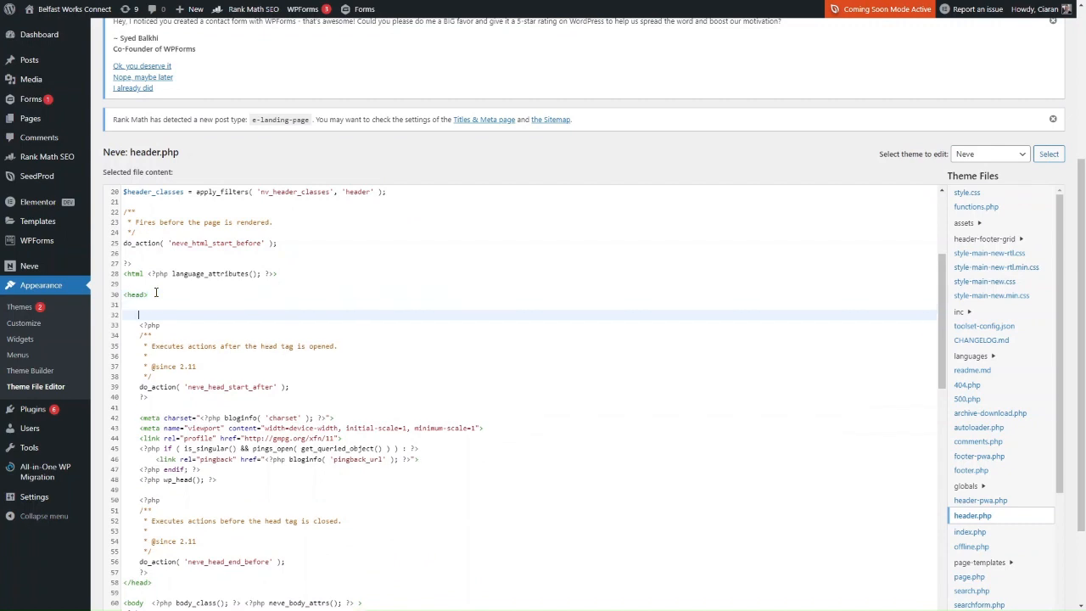
text(/**)
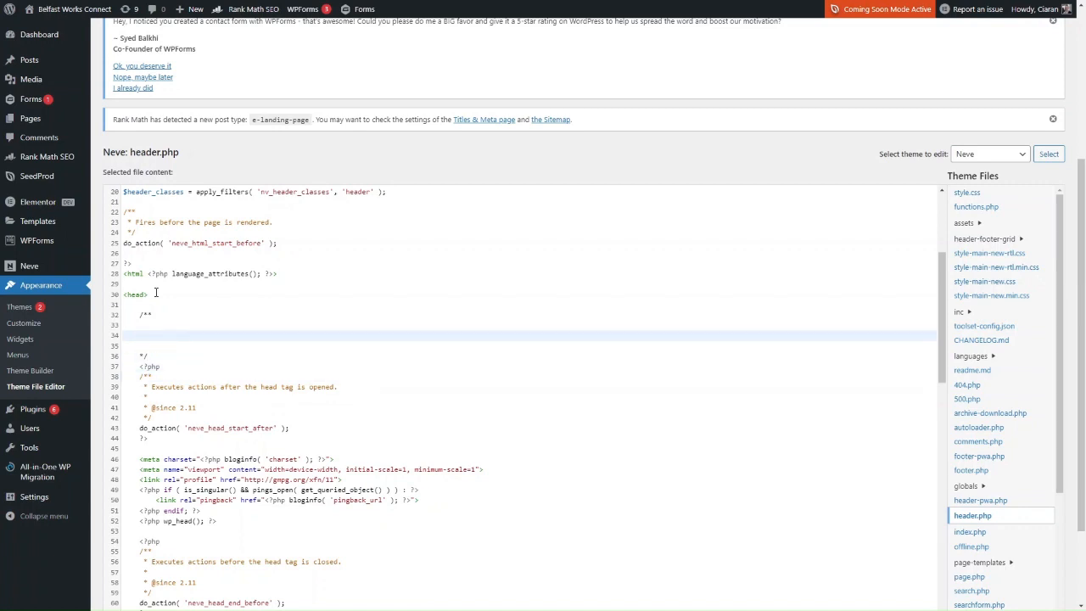
text(FB)
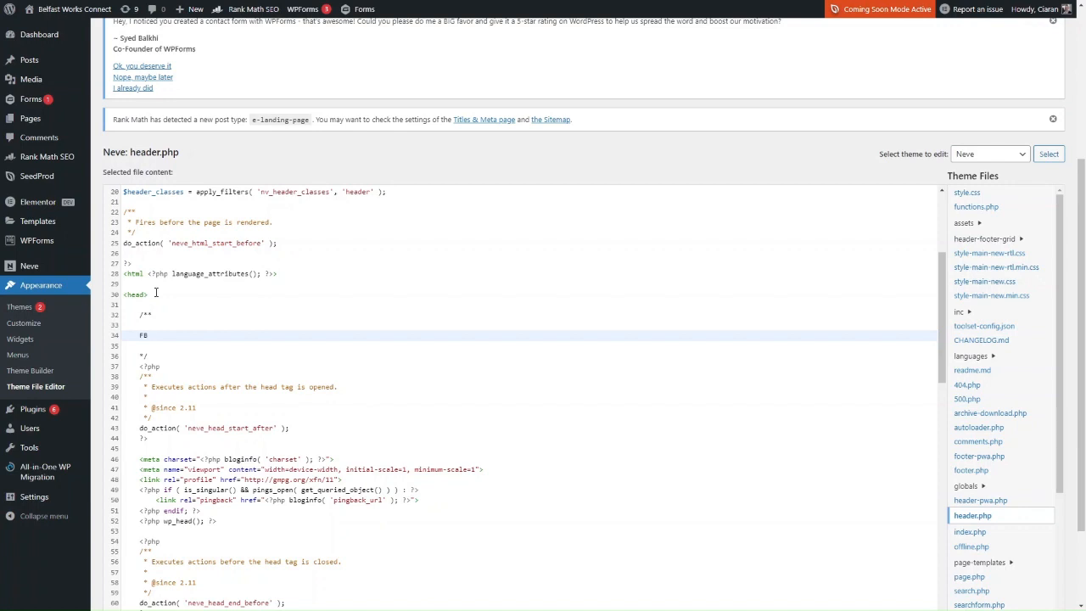
text(Pixel)
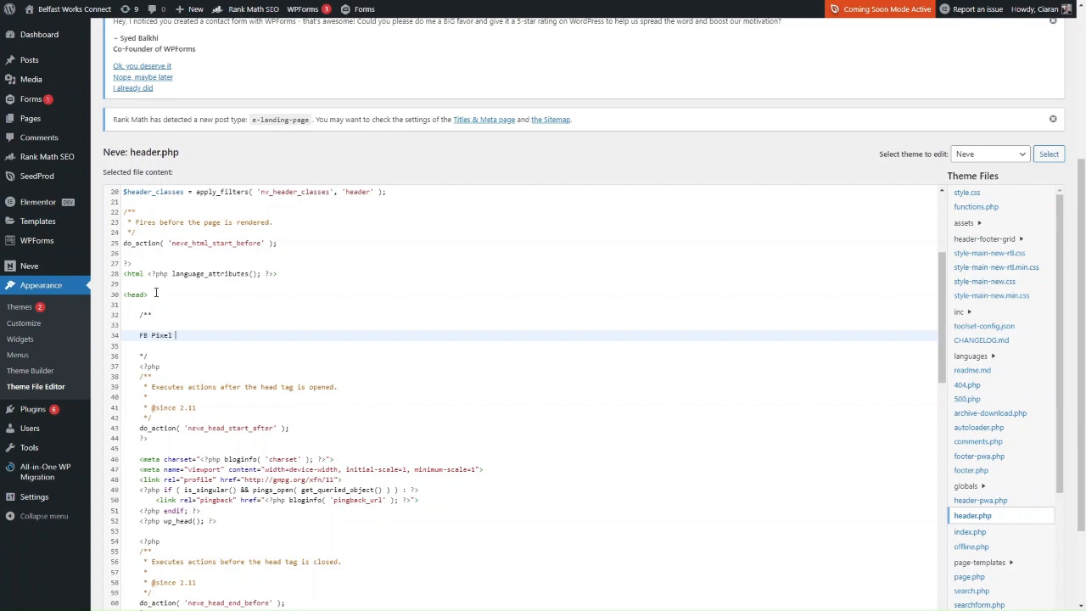
text(Code)
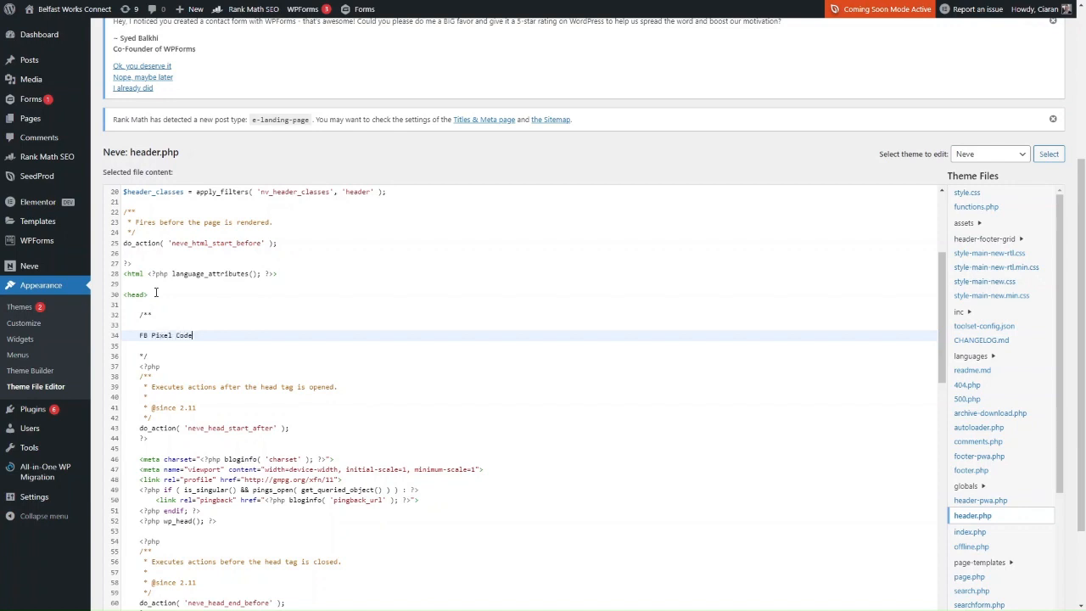
click(148, 353)
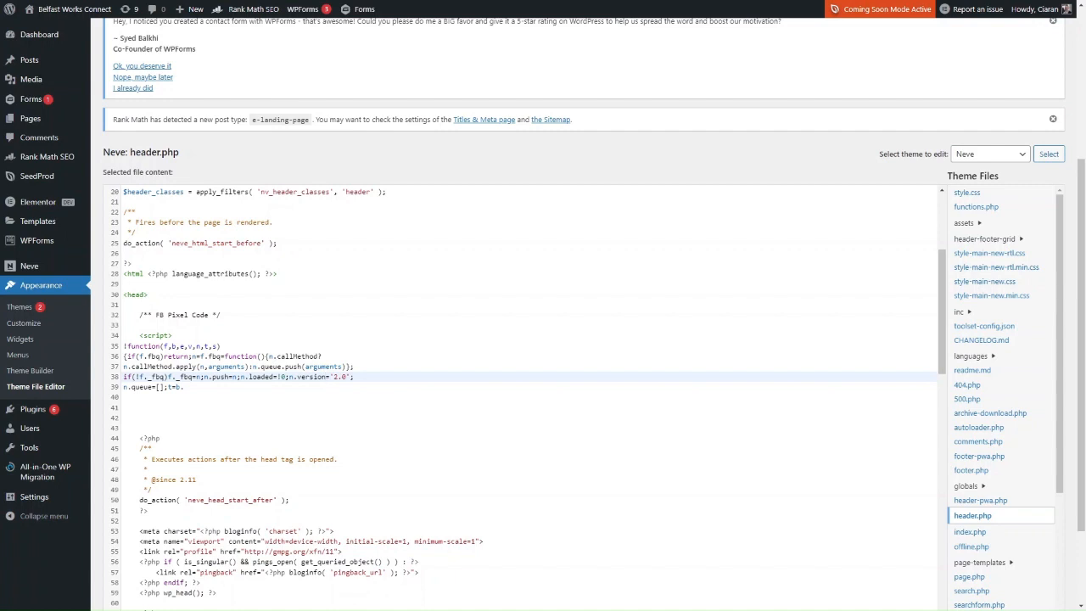
scroll(down, 3)
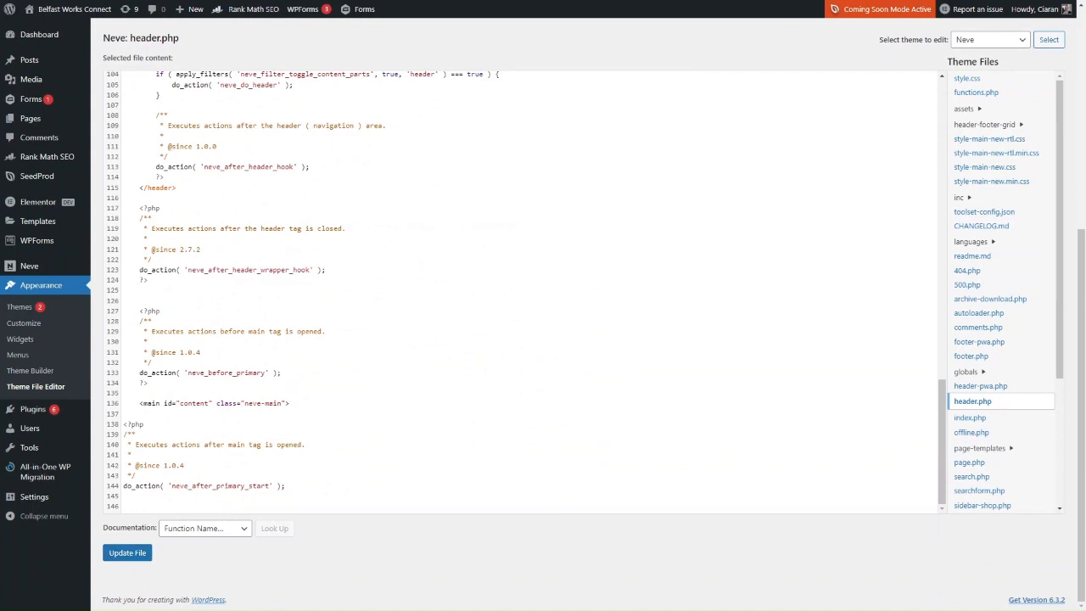
Leave the theme file editor for the WordPress admin Dashboard home
click(39, 34)
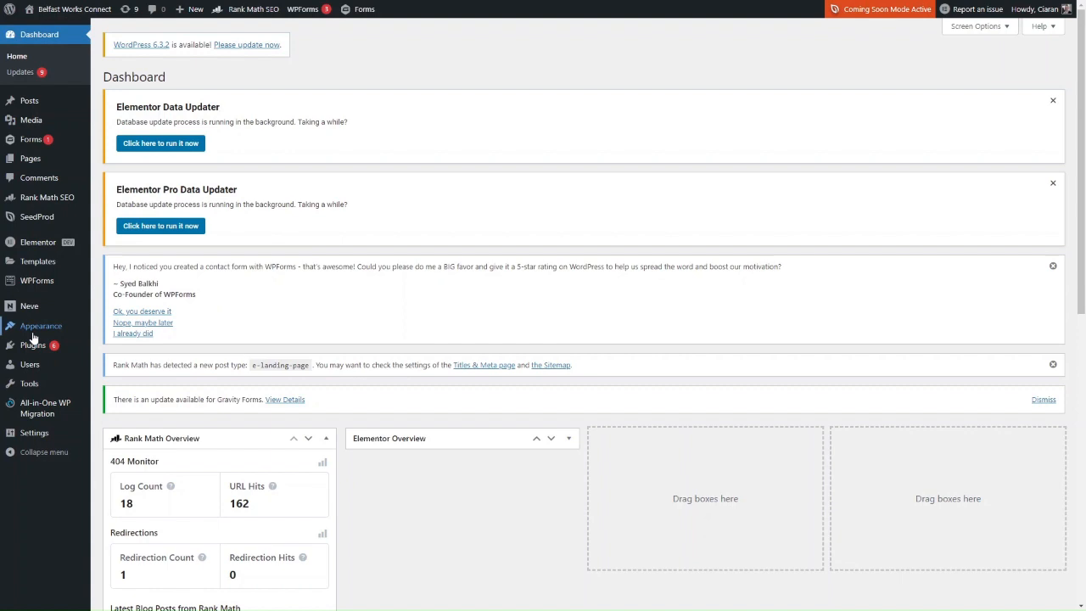
mouse_move(210, 376)
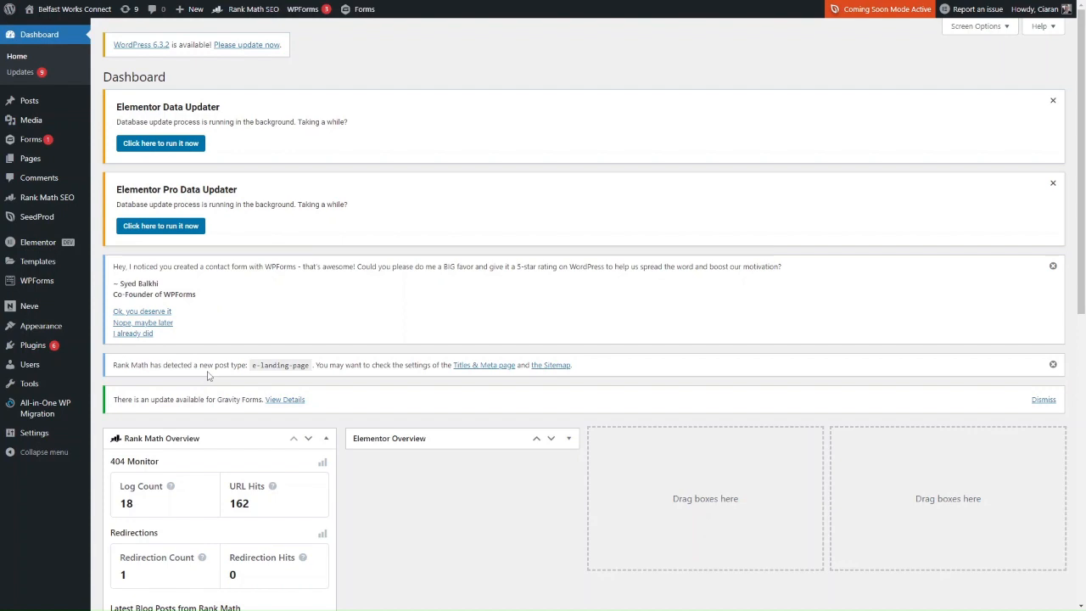
mouse_move(32, 345)
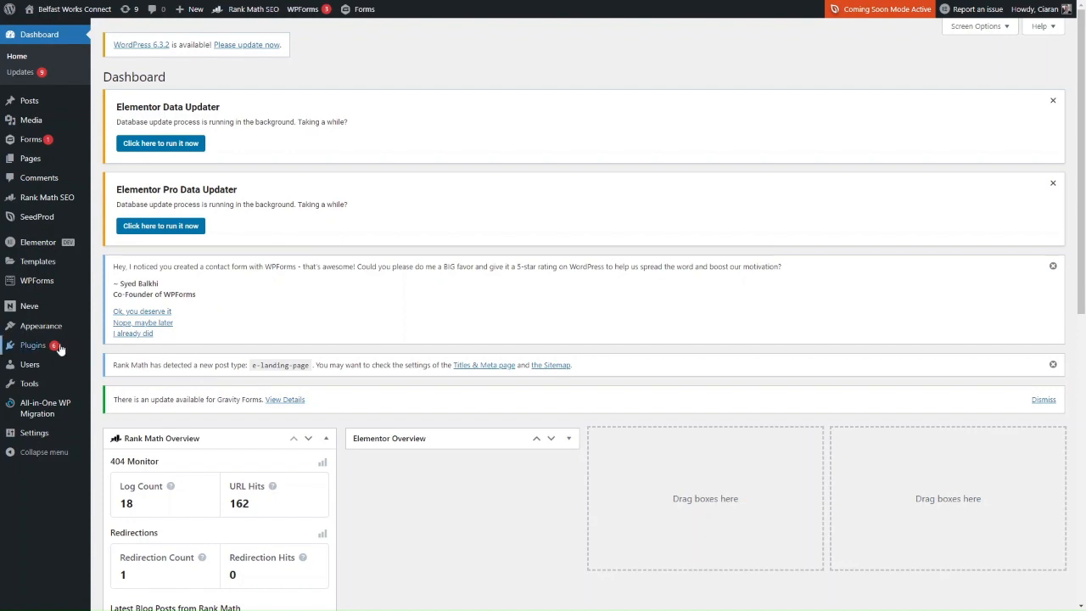
Search Plugins > Add New for 'PixelYourSite'
click(33, 344)
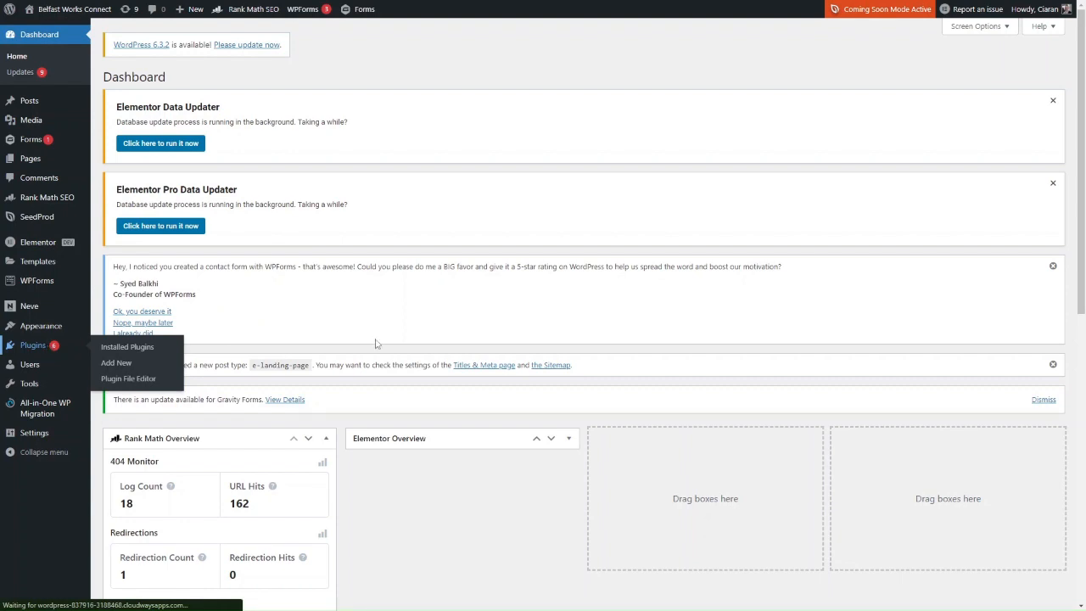
click(127, 347)
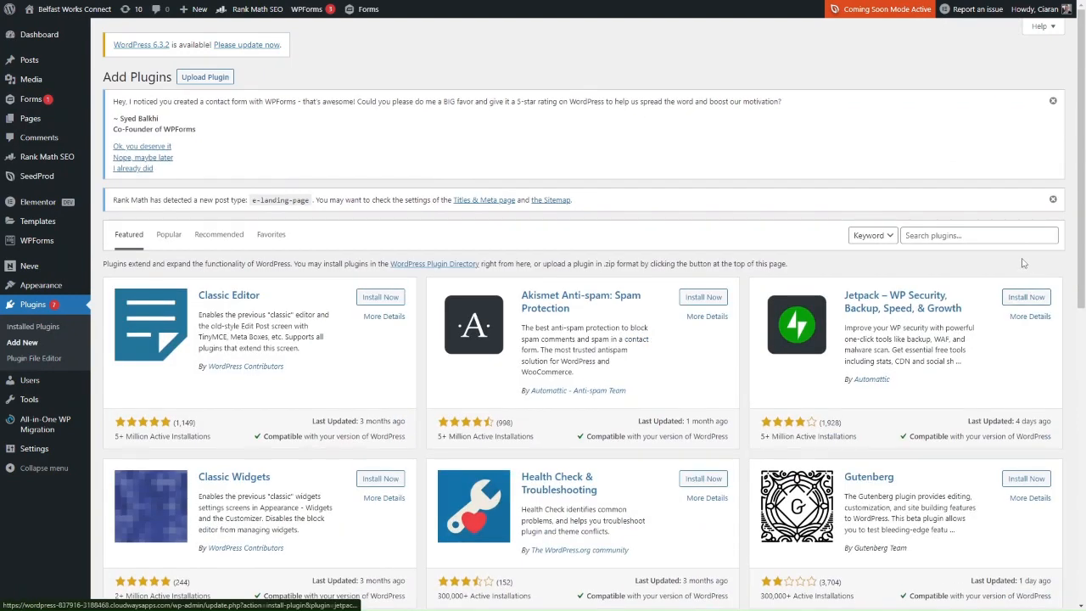
click(978, 235)
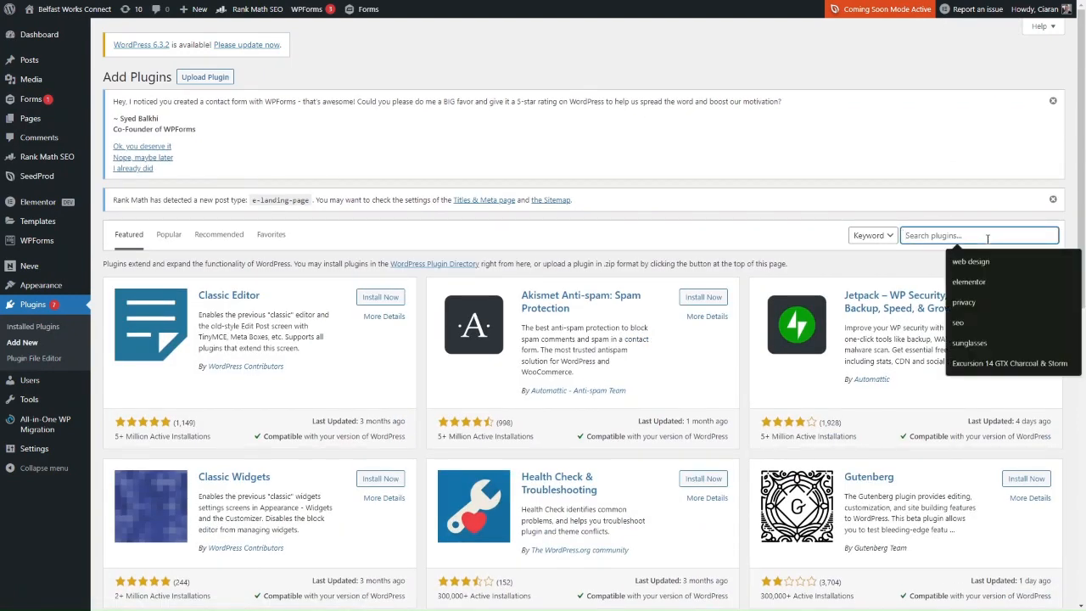
text(Pix)
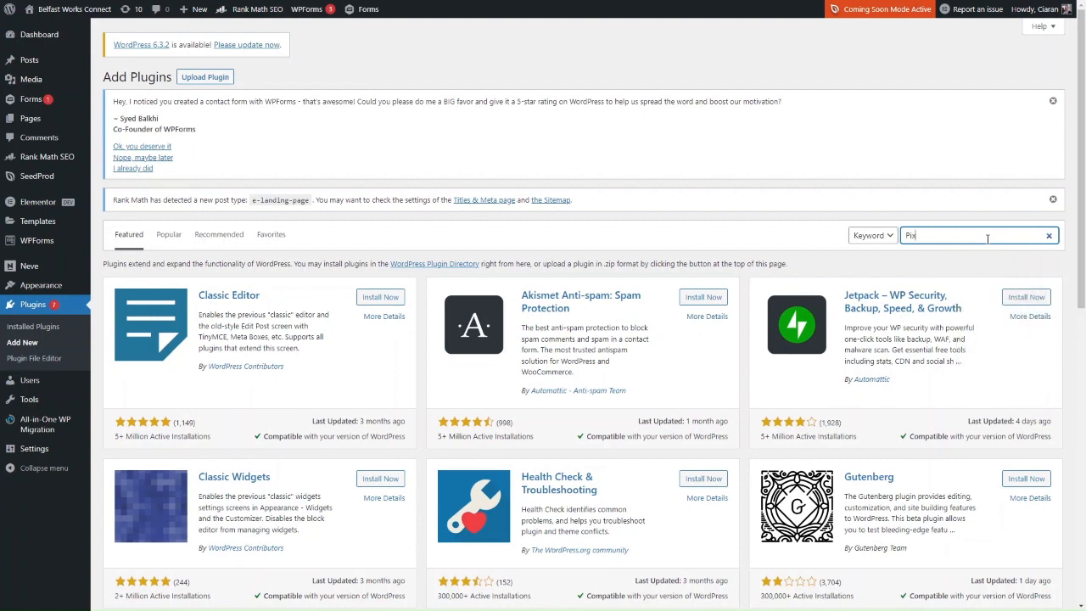
text(elyour)
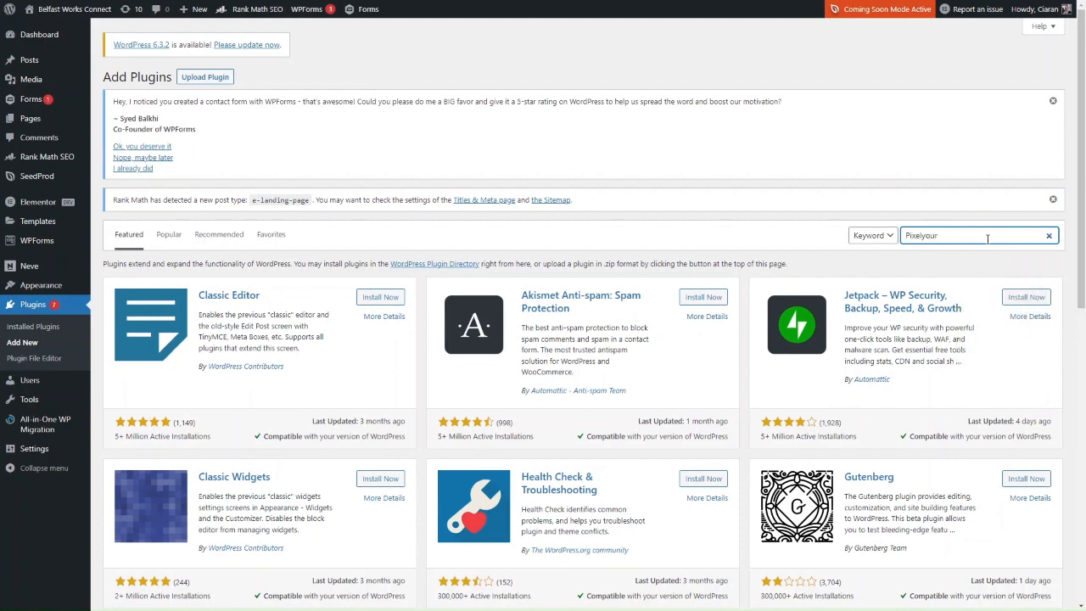
text(site)
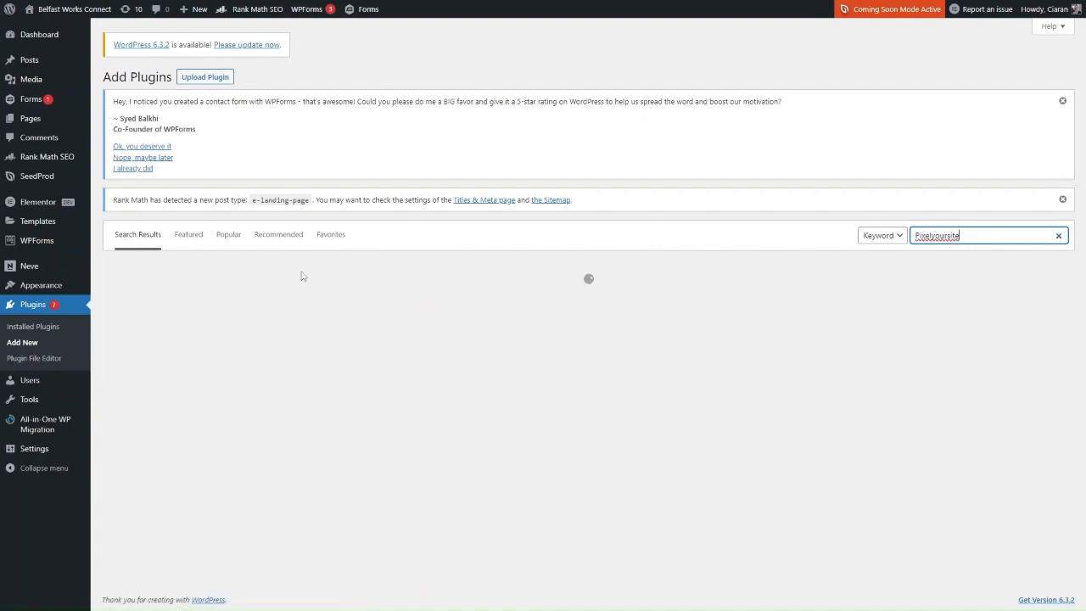
key(Return)
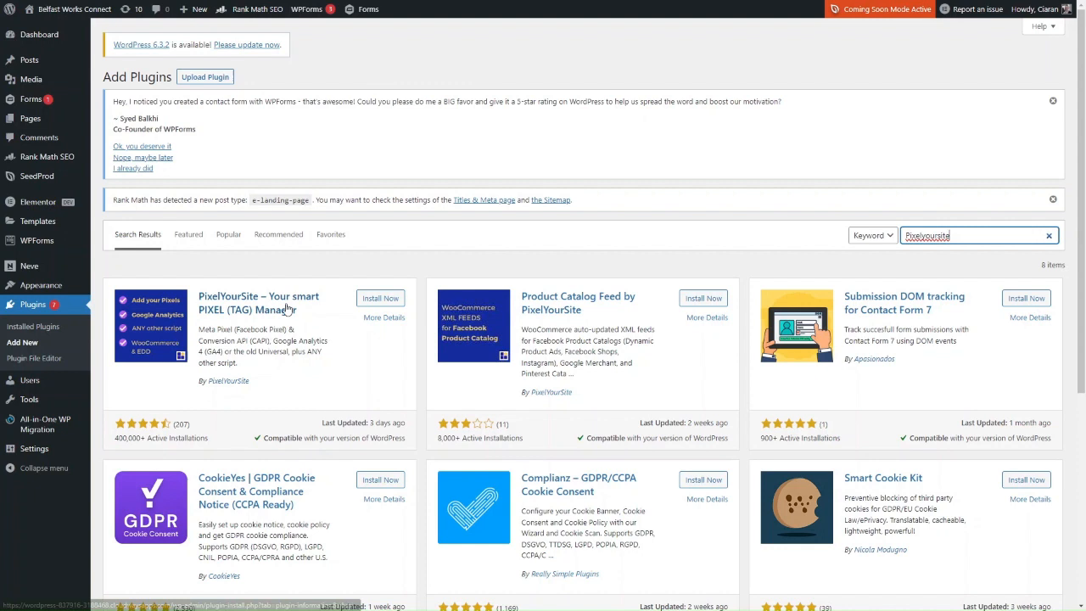
mouse_move(228, 380)
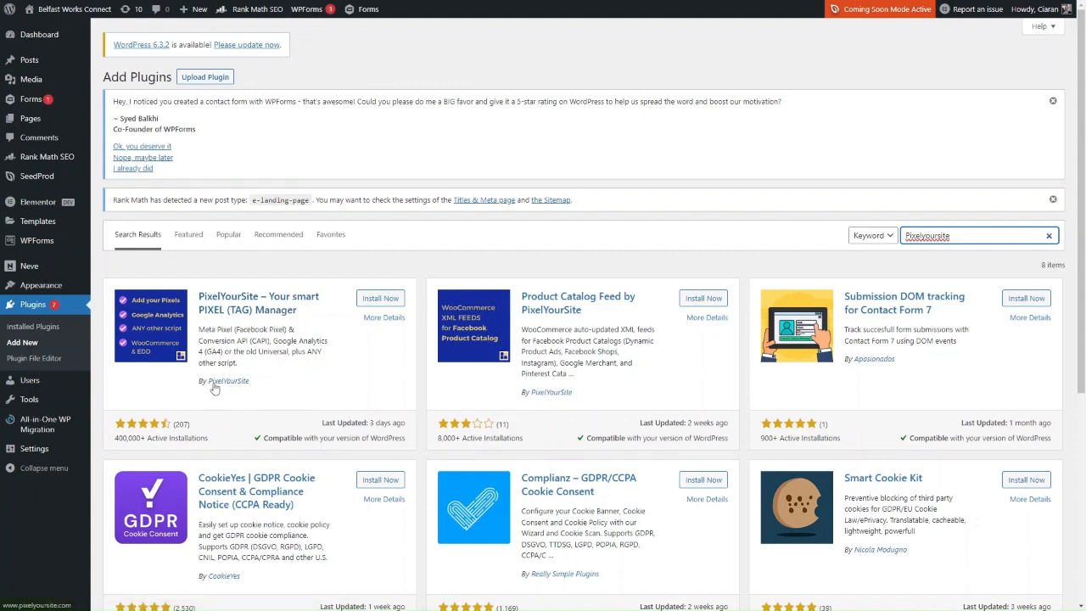
Install and activate 'PixelYourSite – Your smart PIXEL (TAG) Manager'
click(380, 298)
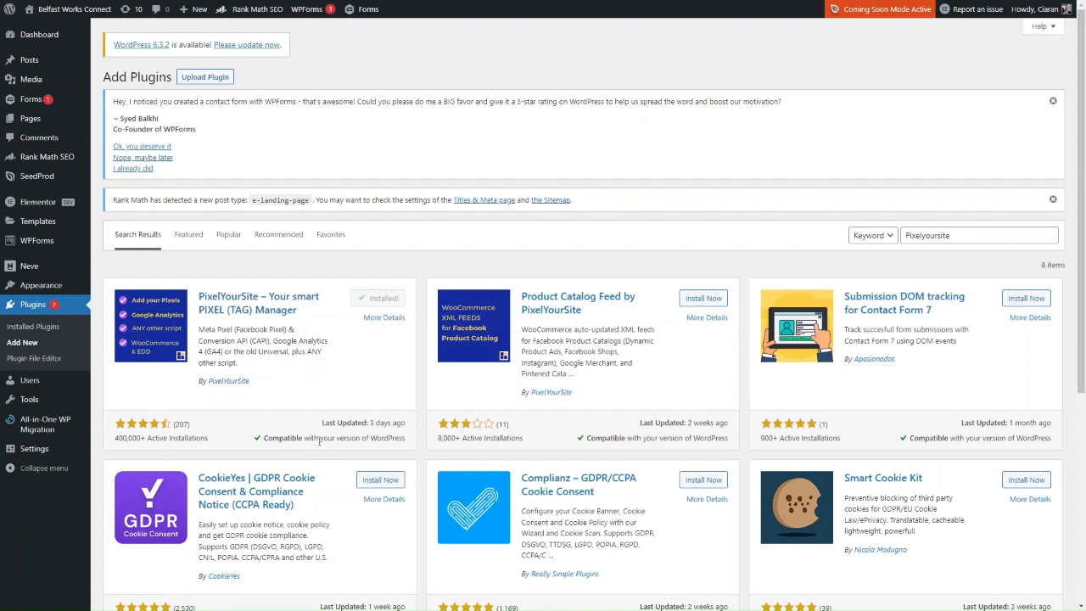
click(384, 298)
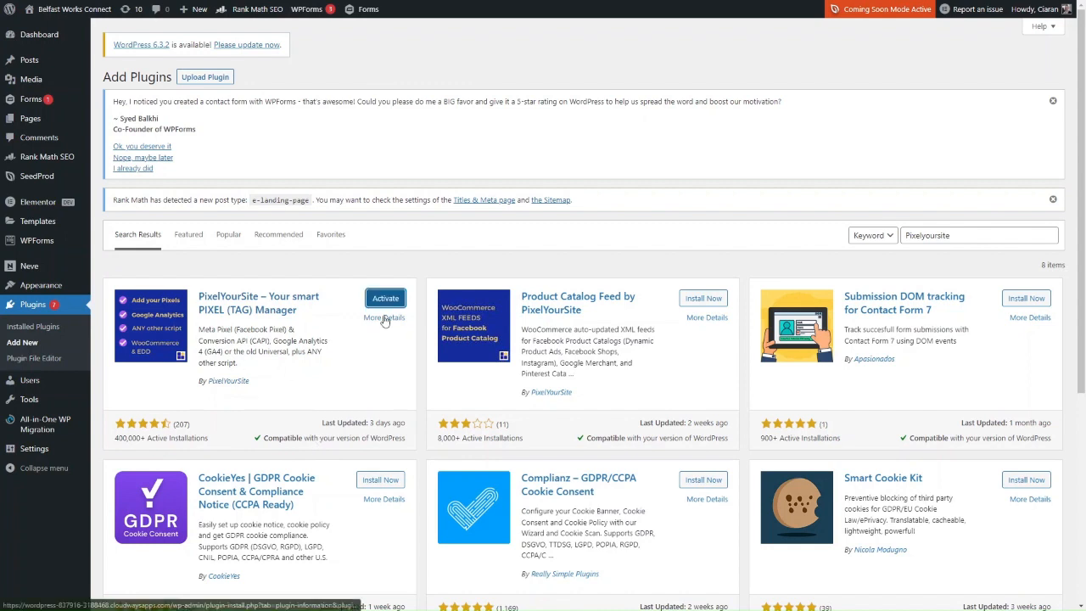
click(384, 298)
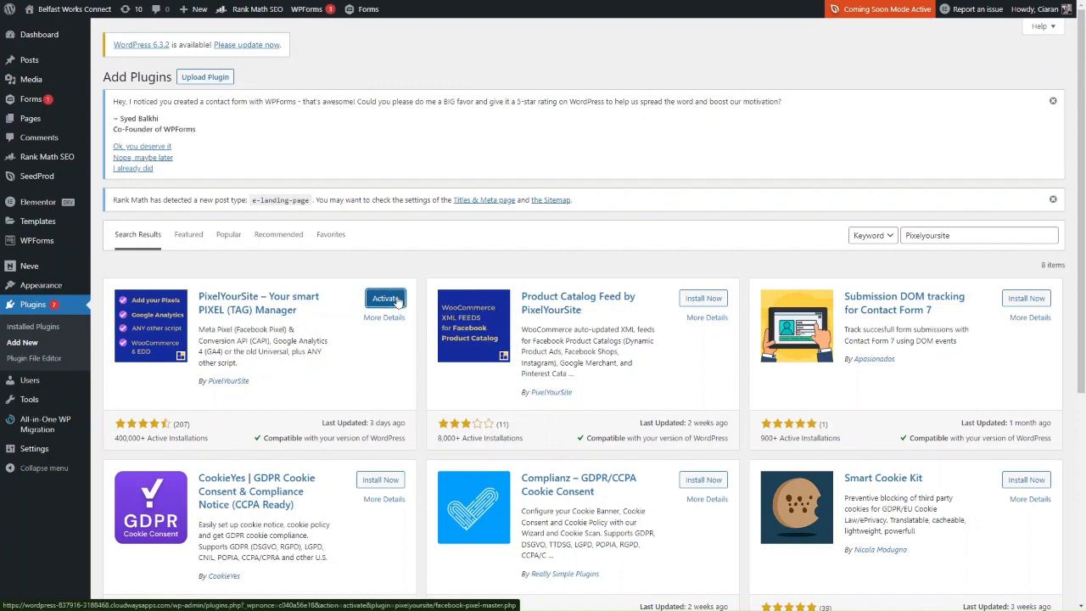
click(384, 297)
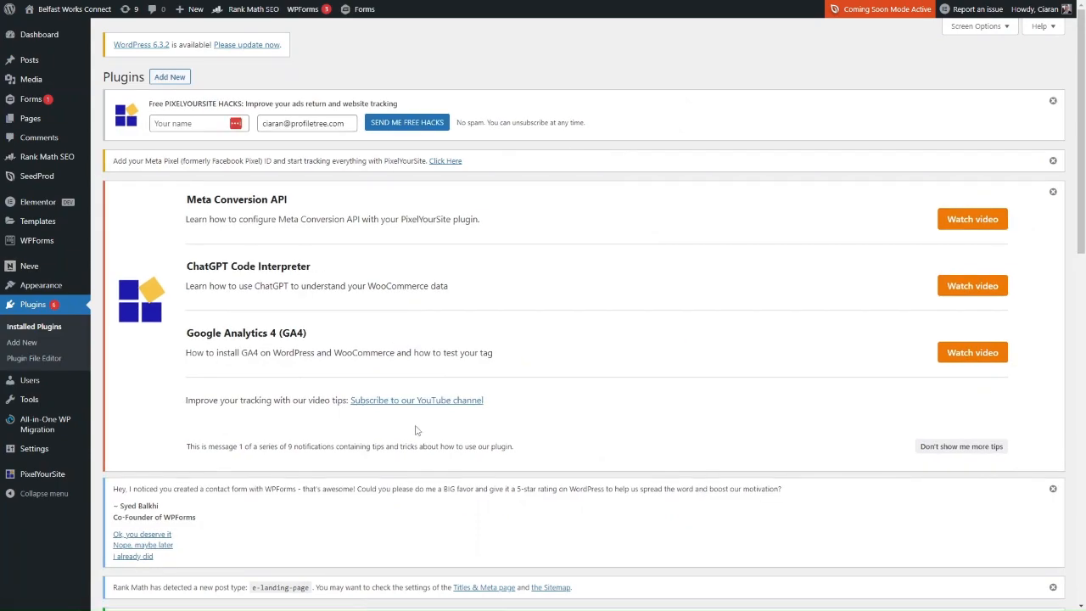
mouse_move(300, 376)
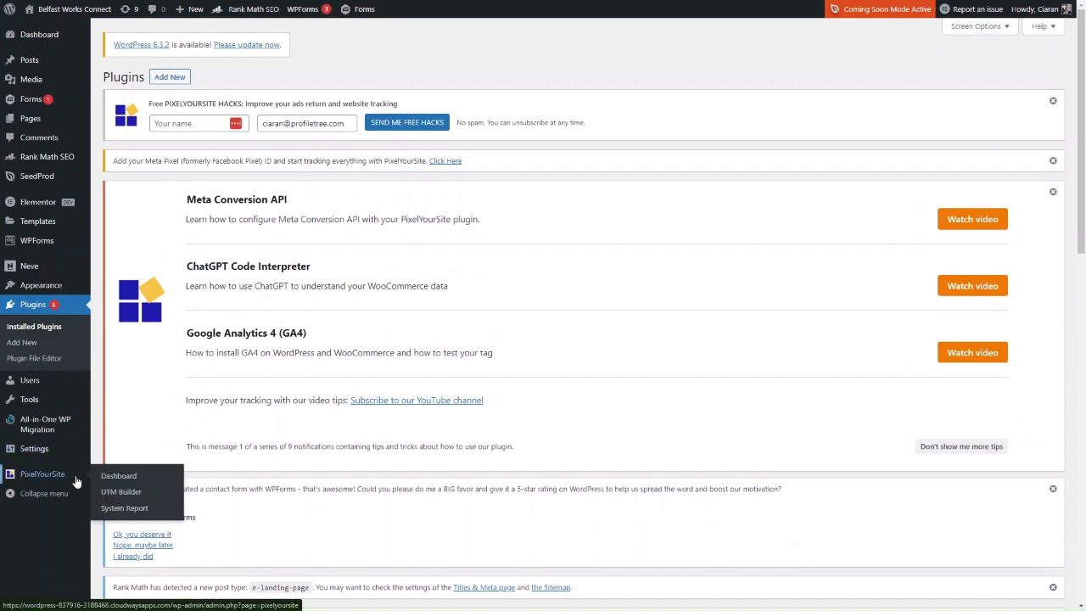
Paste the pixel code into PixelYourSite's Meta Pixel ID field, then return to Dashboard
click(118, 475)
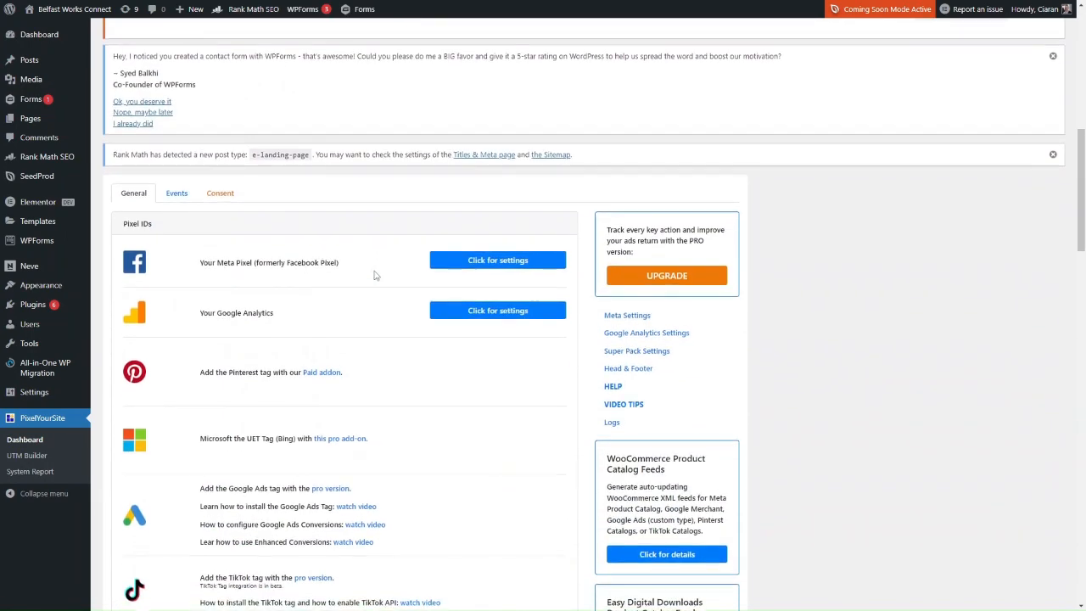
click(497, 259)
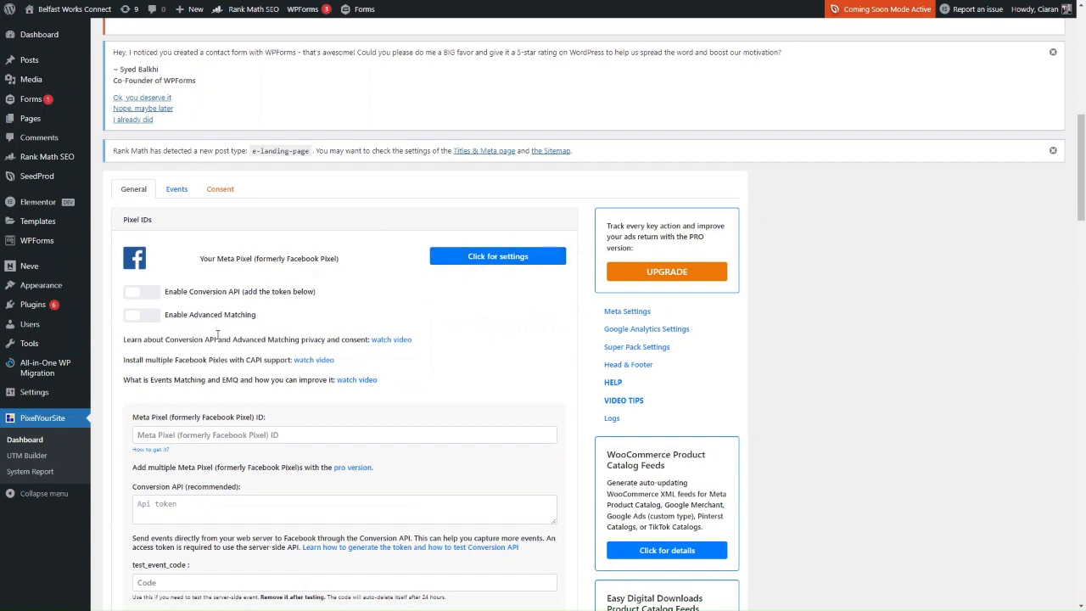
click(343, 435)
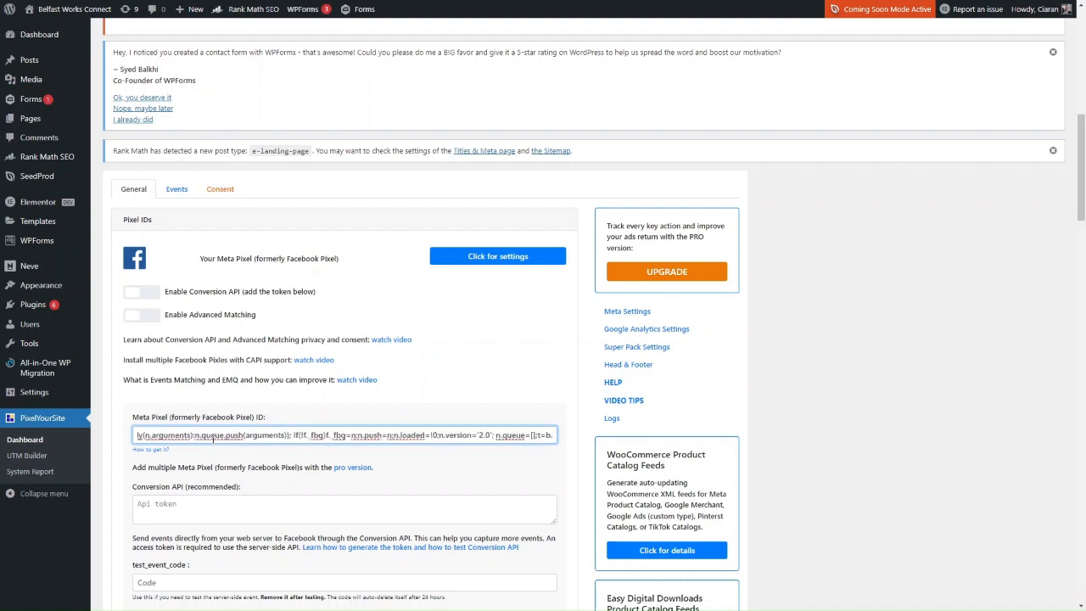
scroll(down, 3)
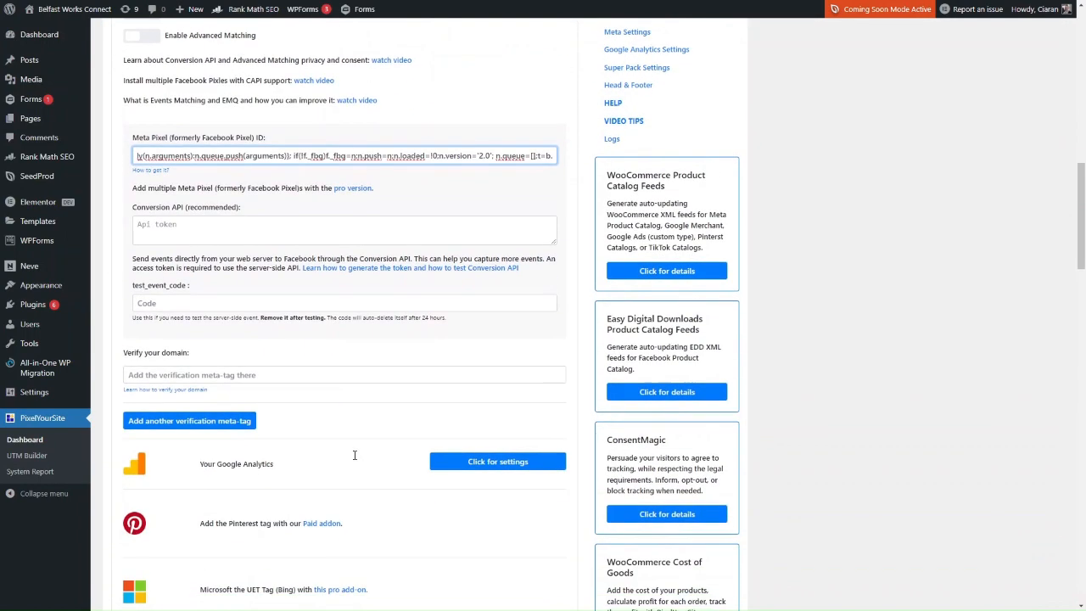
scroll(down, 3)
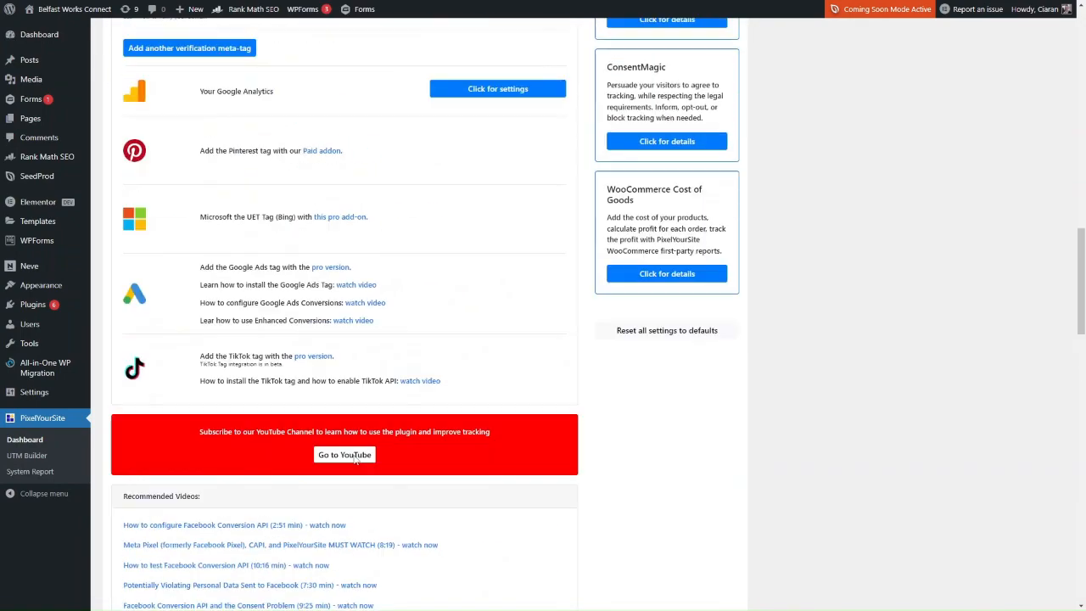
scroll(up, 3)
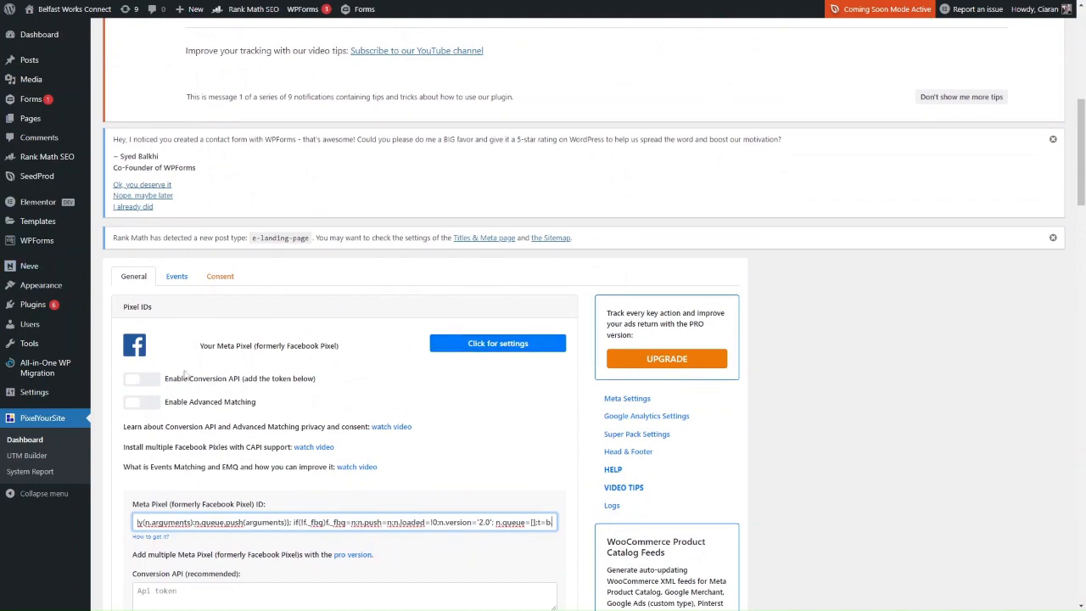
scroll(down, 3)
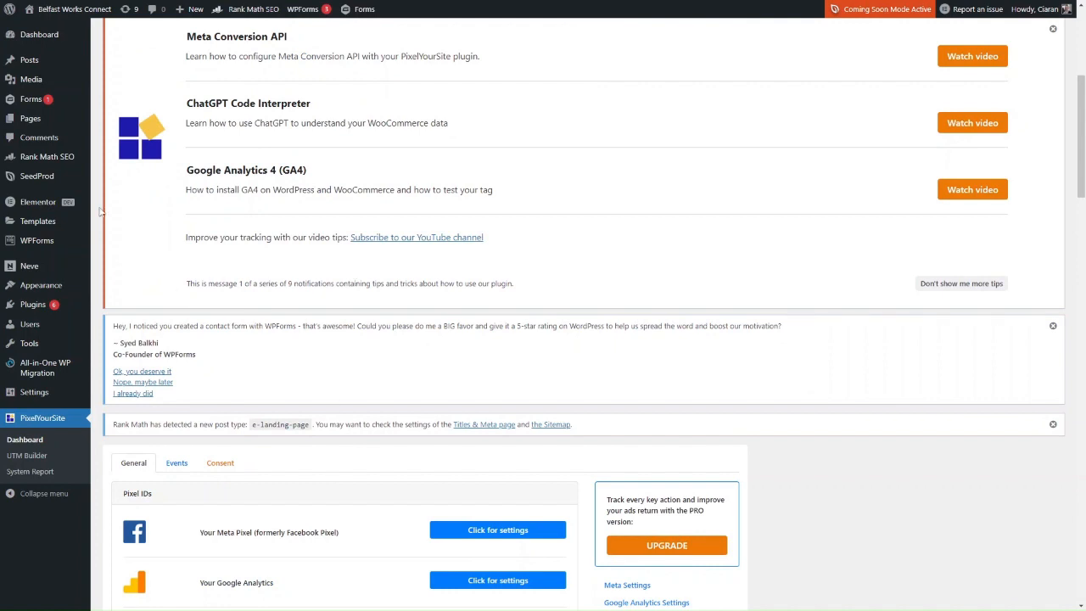
click(39, 33)
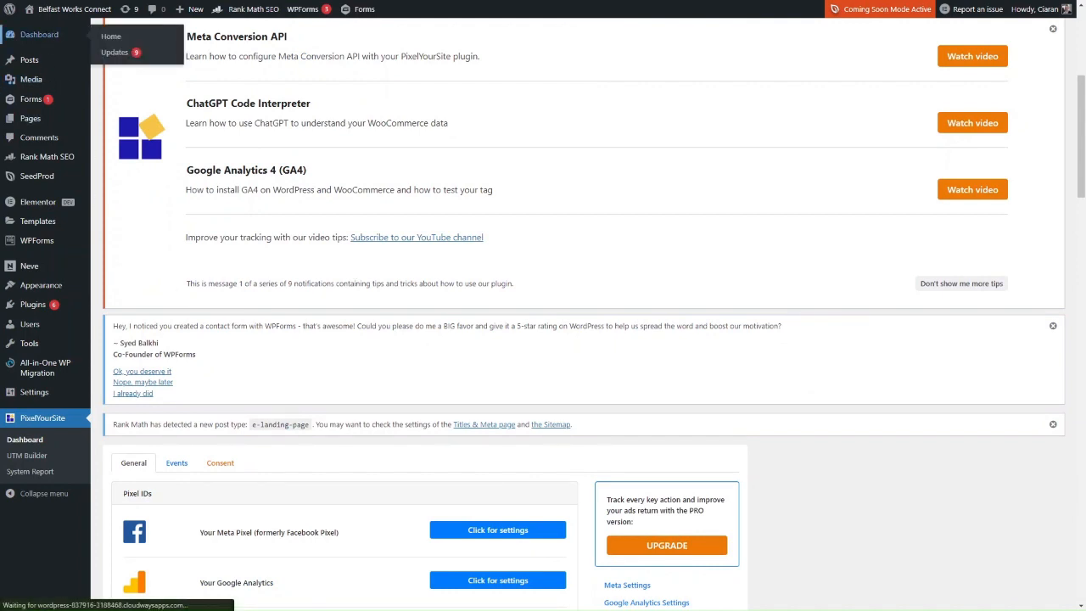